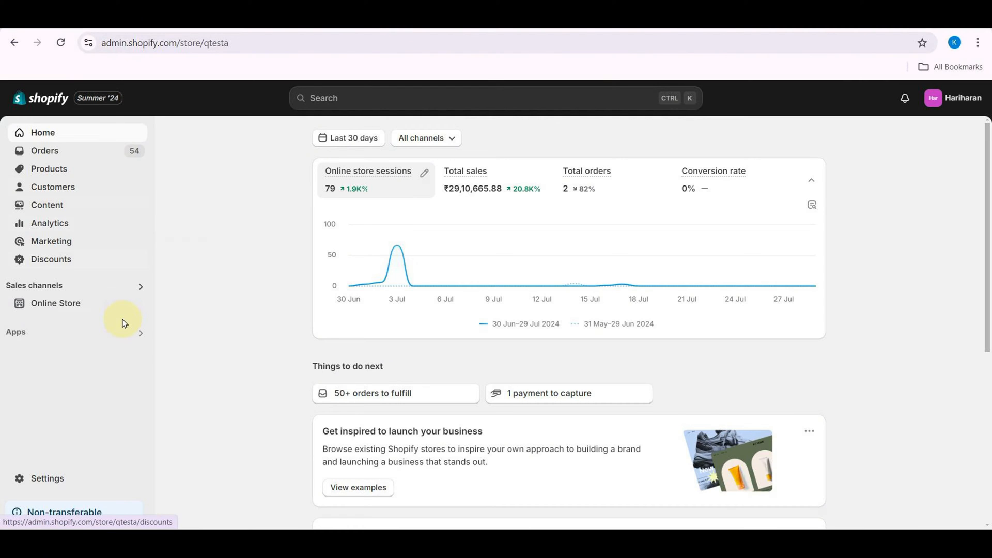
Show the installed apps list with Qikink Print on Demand among them.
click(141, 333)
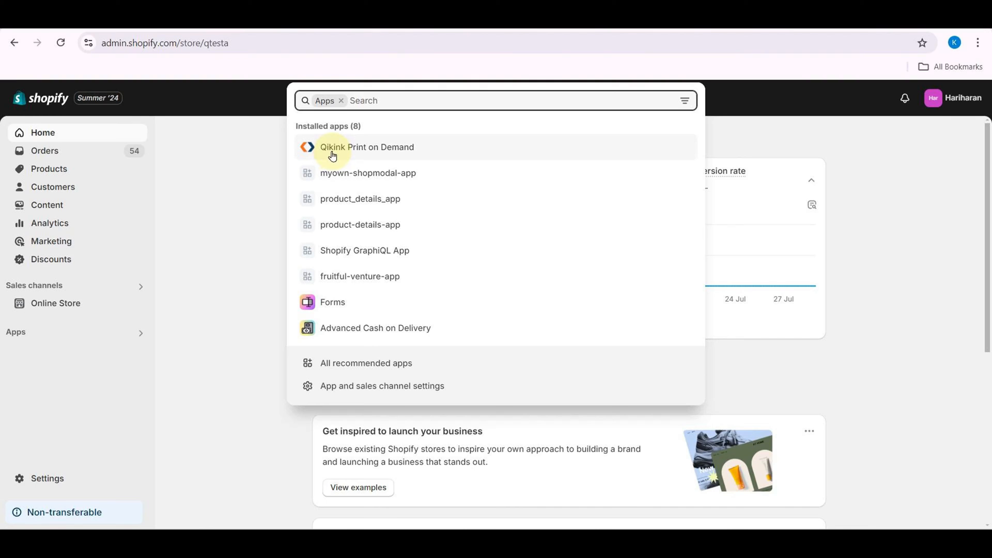
In Qikink, mark the first five products, 1shortsleeve through AllisTopWell, as Qikink fulfillment.
click(365, 147)
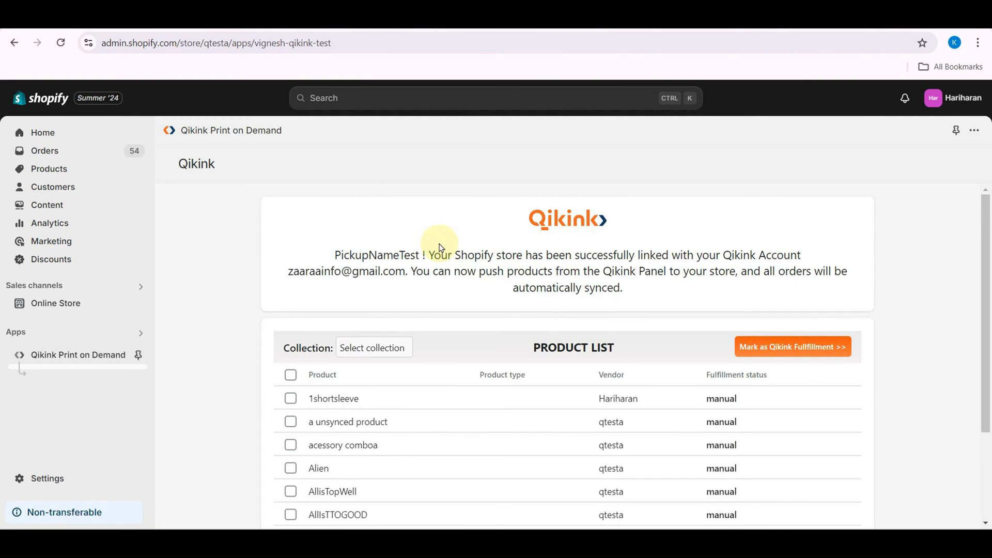
scroll(down, 3)
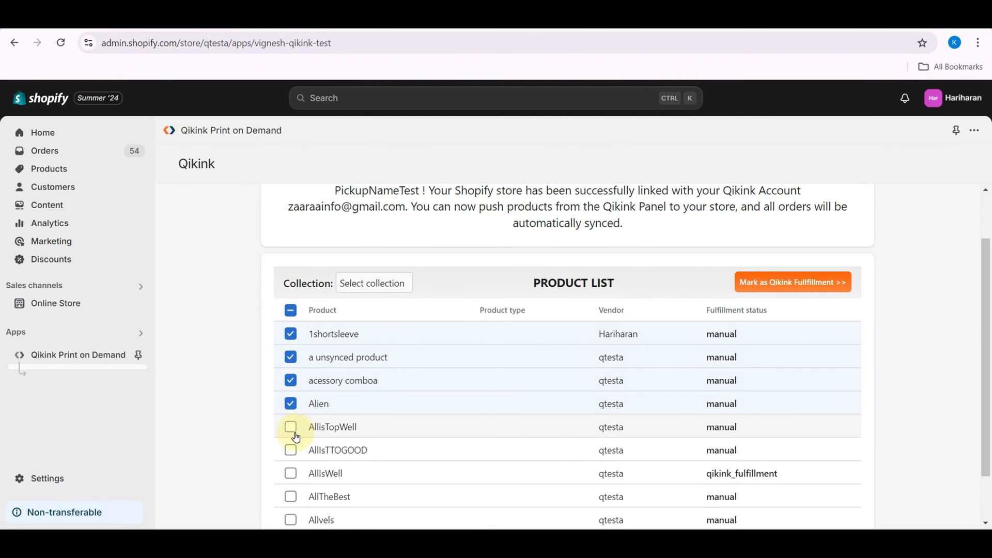
click(290, 427)
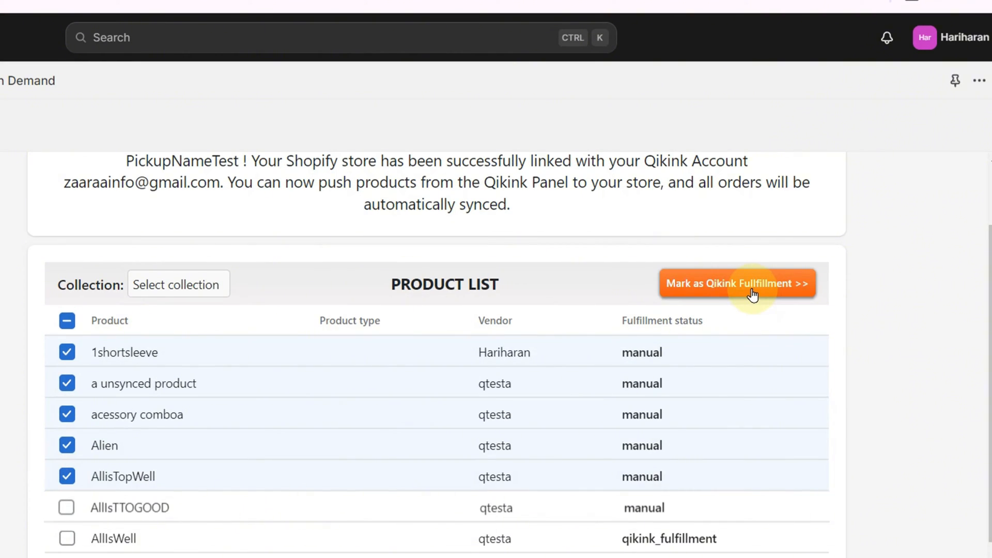
click(737, 283)
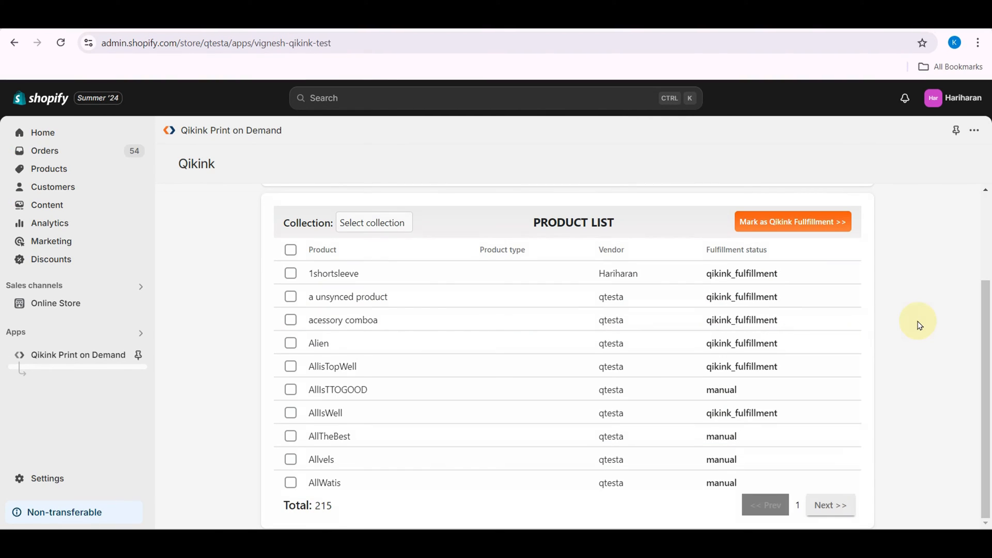
mouse_move(738, 368)
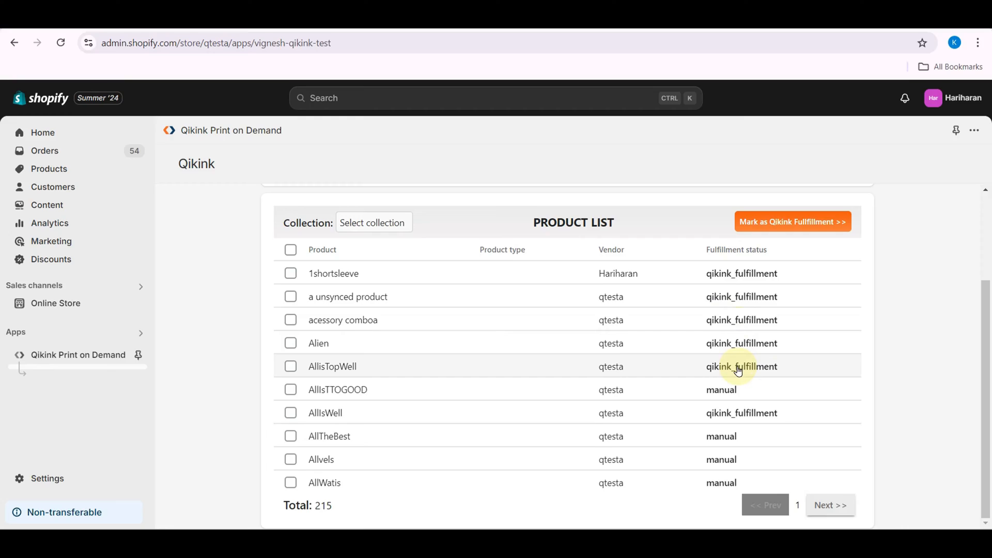
Start a new draft order from Orders and add 1shortsleeve via product search.
click(44, 151)
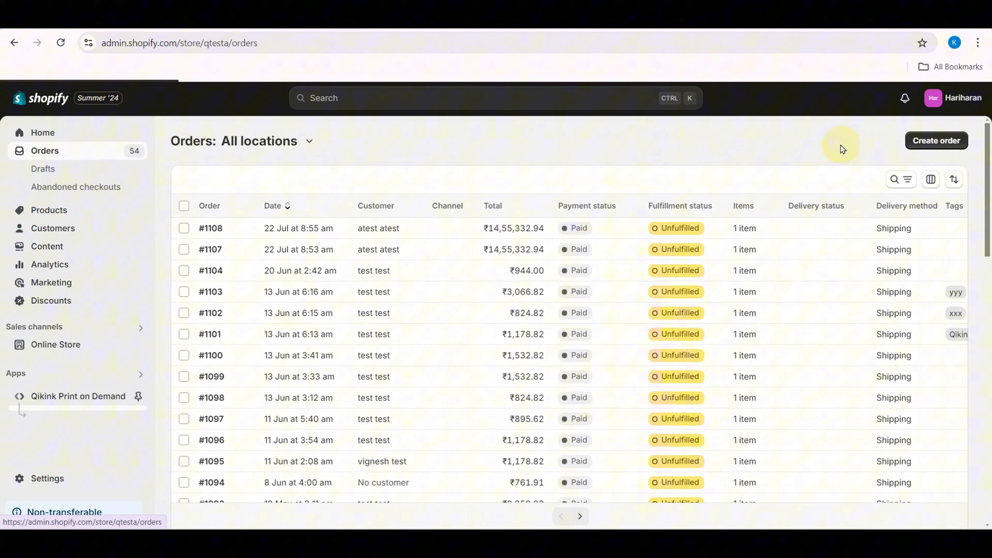
click(935, 141)
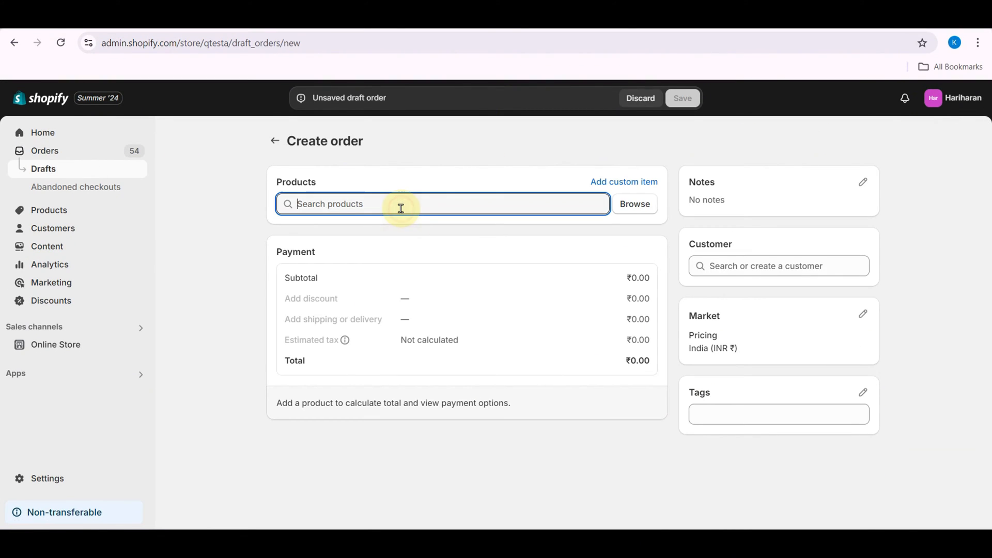
click(633, 203)
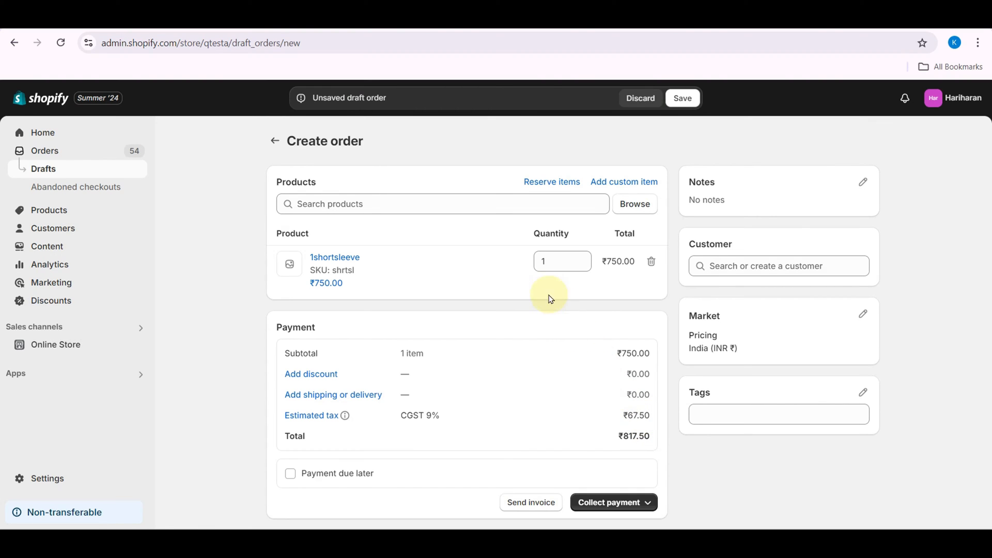
mouse_move(609, 281)
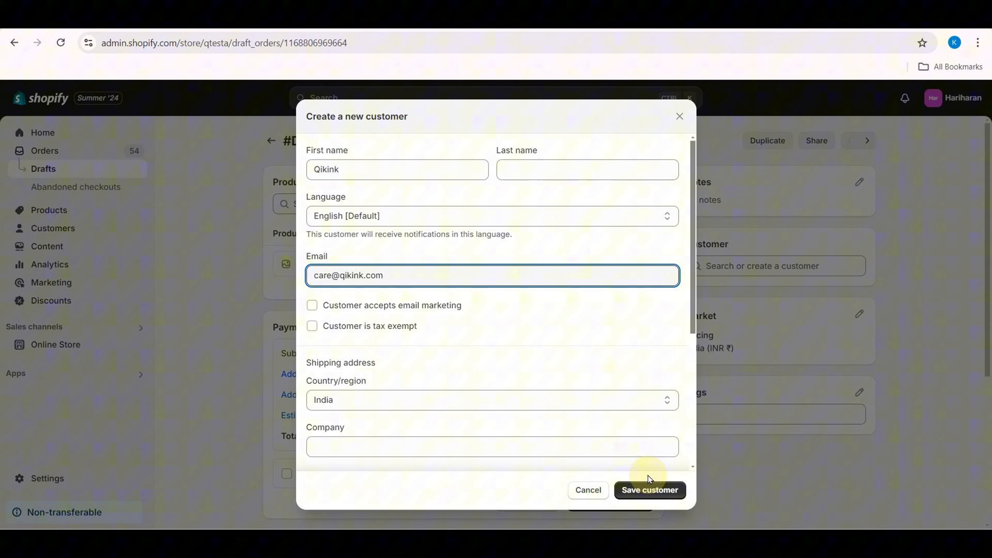
Save customer Qikink, mark the ₹885.00 order as paid and create it.
click(649, 489)
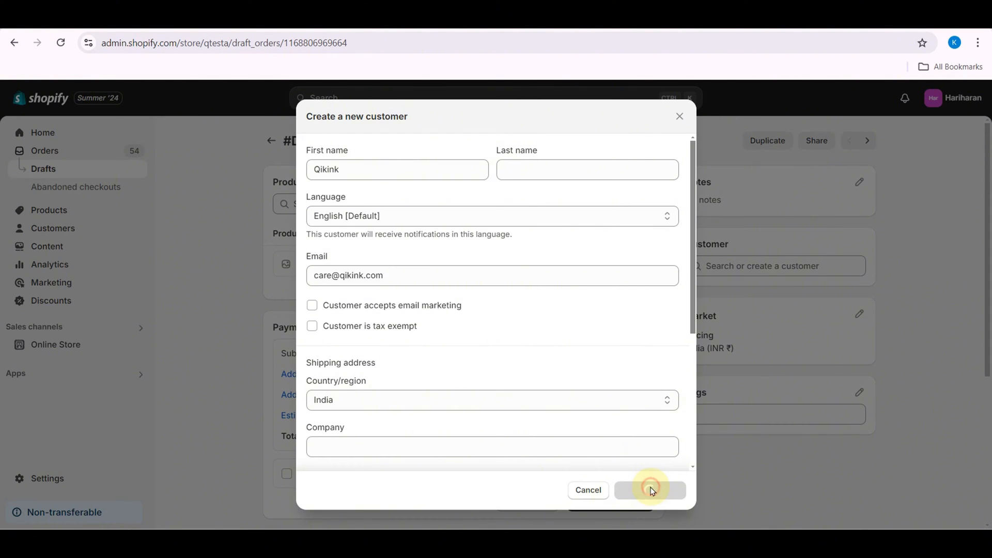
click(650, 490)
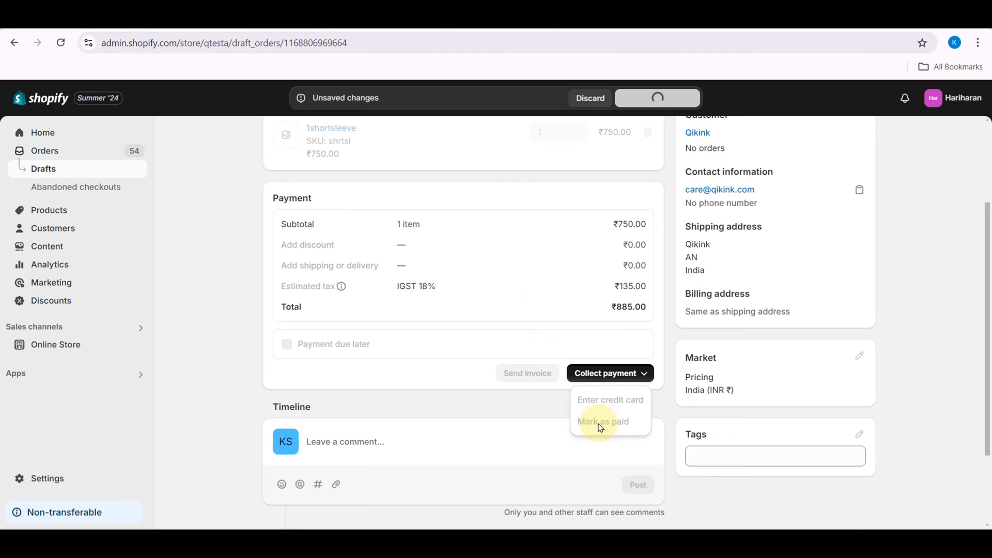
click(602, 422)
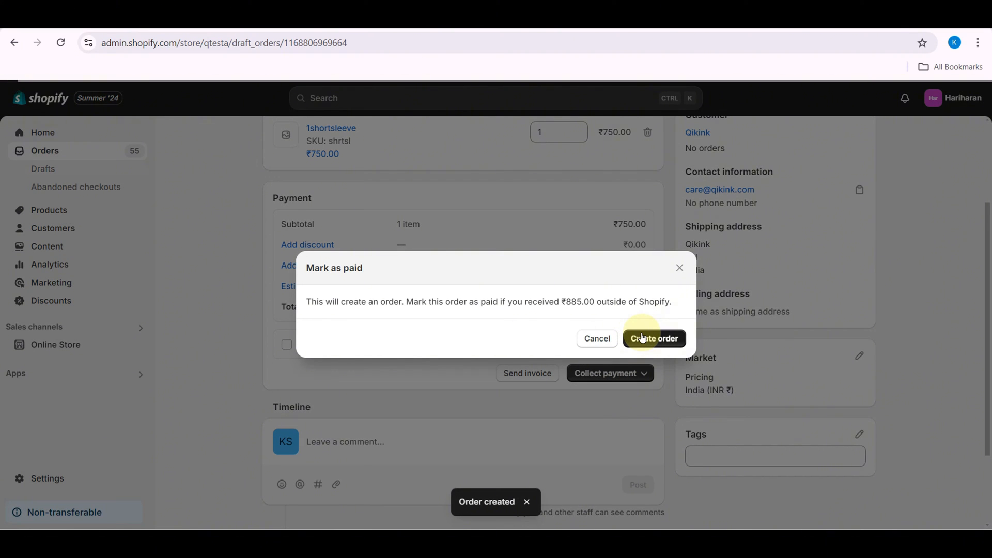
click(653, 338)
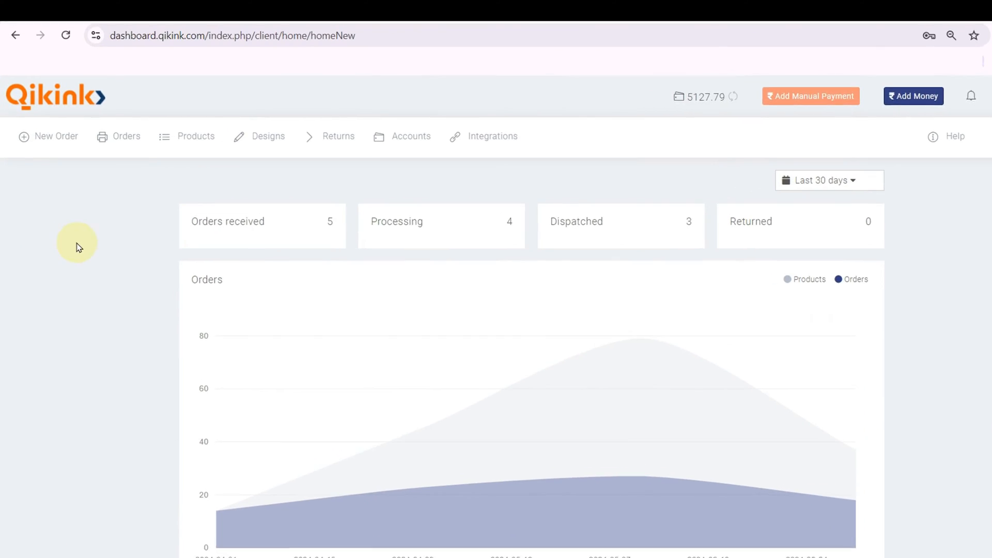
Show Qikink's Store/On-Hold orders list with order 83_1109 at the top.
click(126, 137)
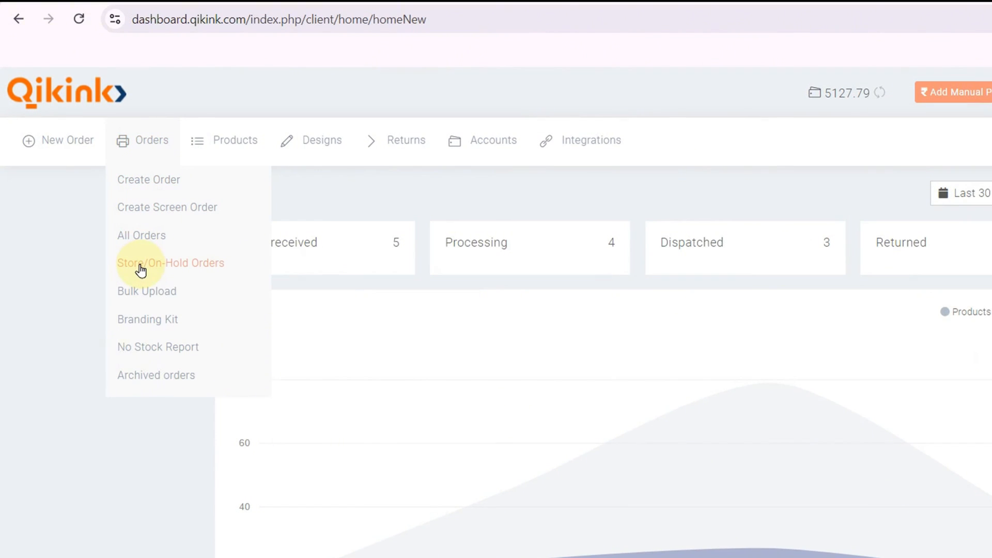
click(170, 262)
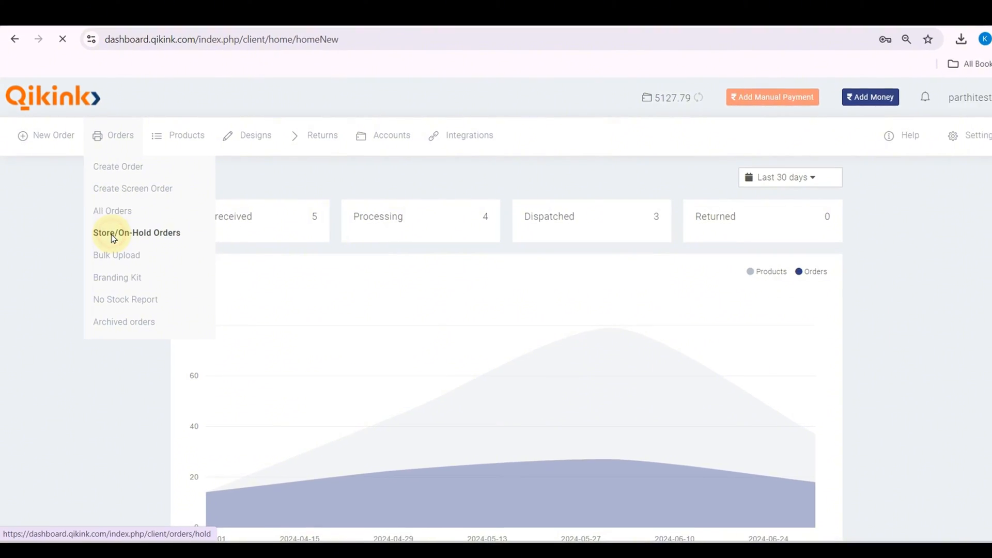
click(137, 233)
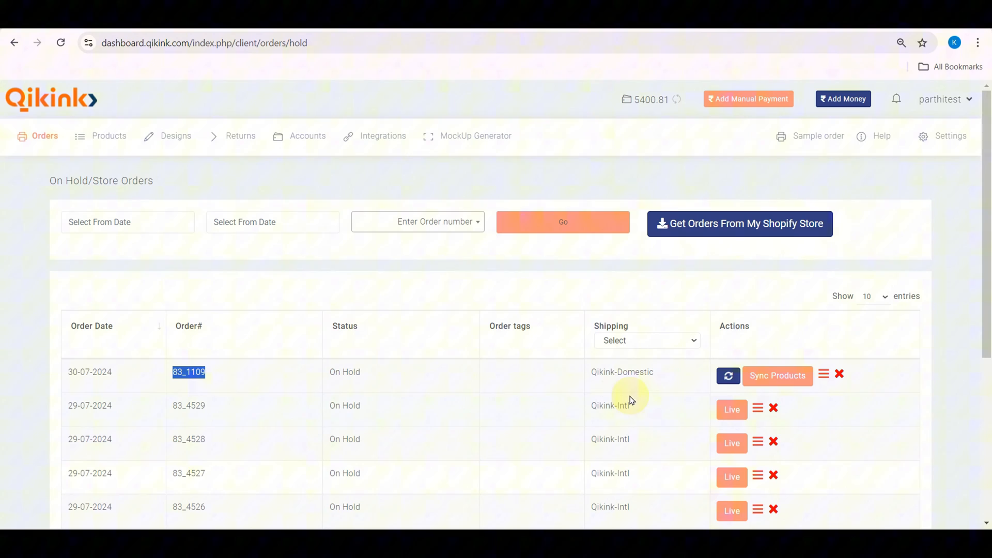
Sync order 83_1109's products and search 'bk-m' in Map products.
click(824, 374)
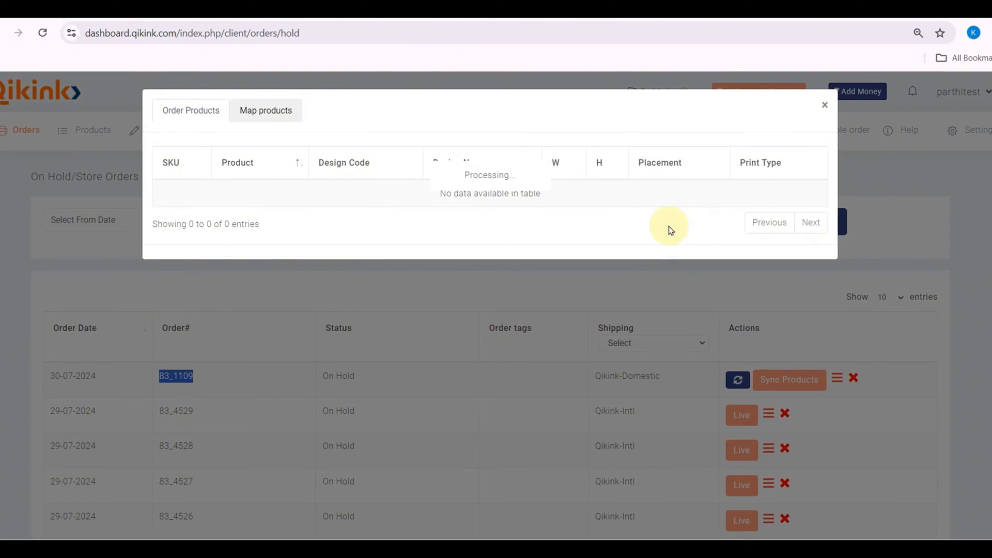
click(265, 111)
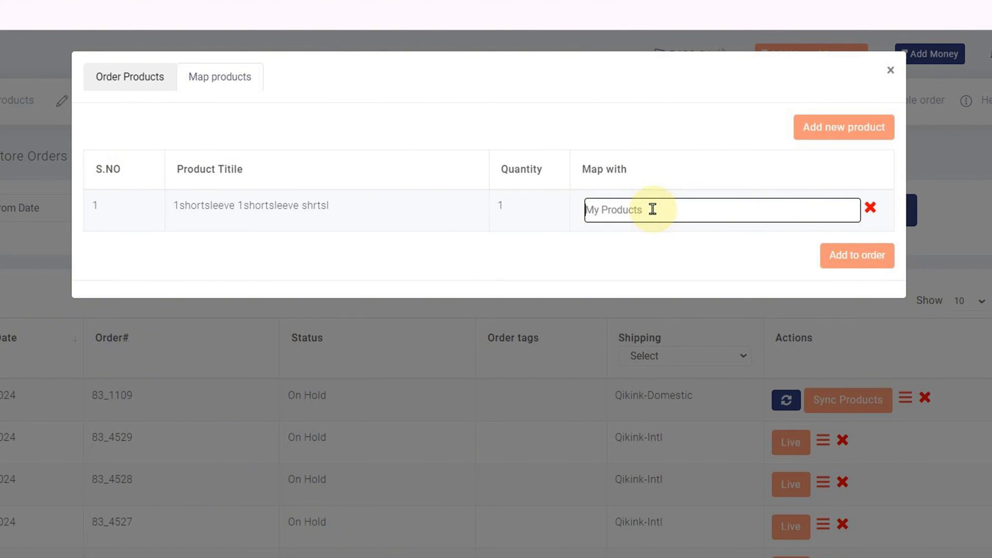
text(b)
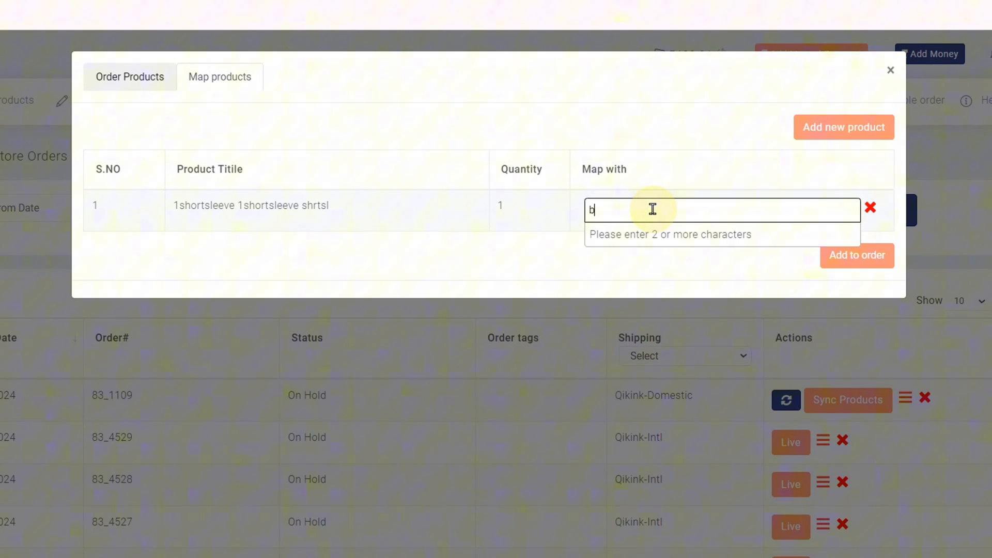
text(k-m)
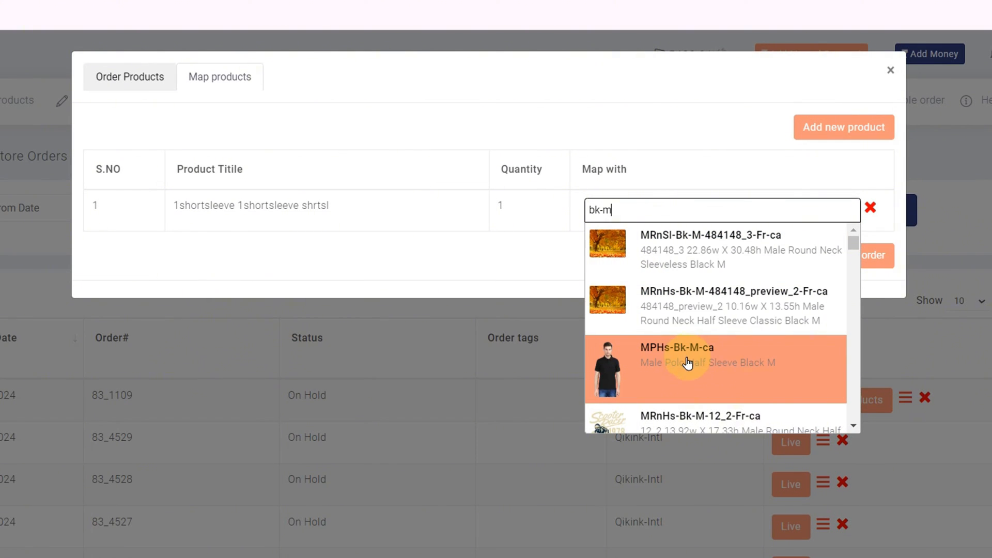
Map the 1shortsleeve item to MPHs-Bk-M-ca and add it to the order.
scroll(down, 3)
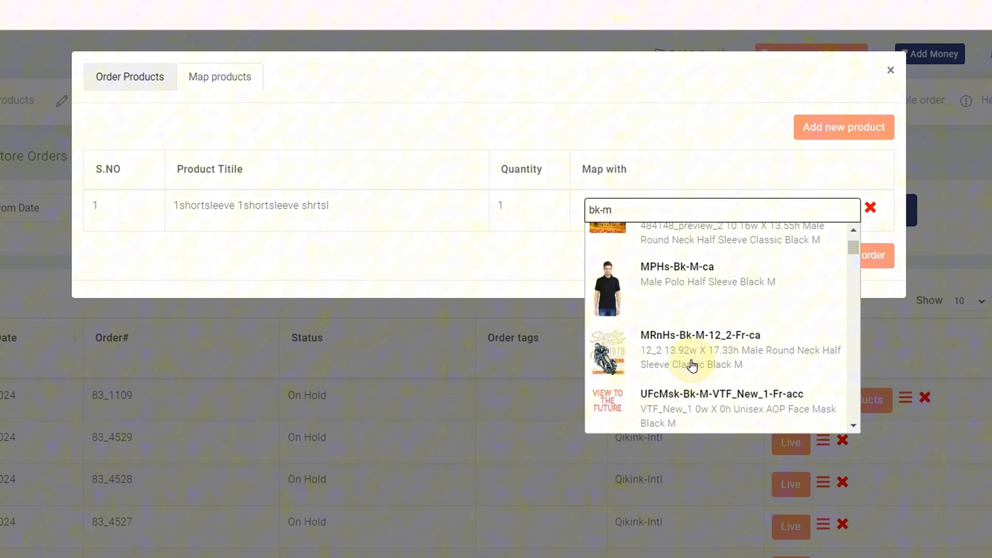
scroll(up, 3)
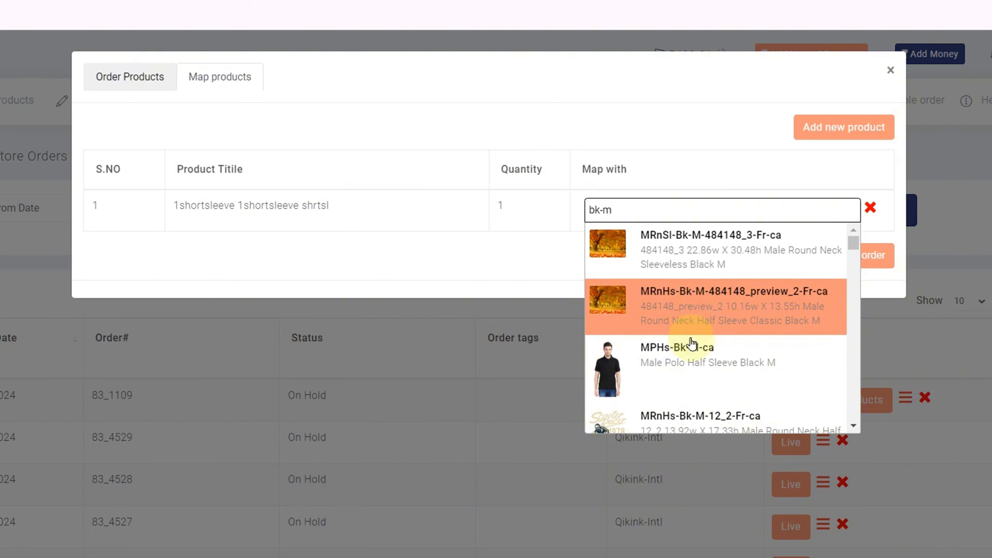
click(677, 347)
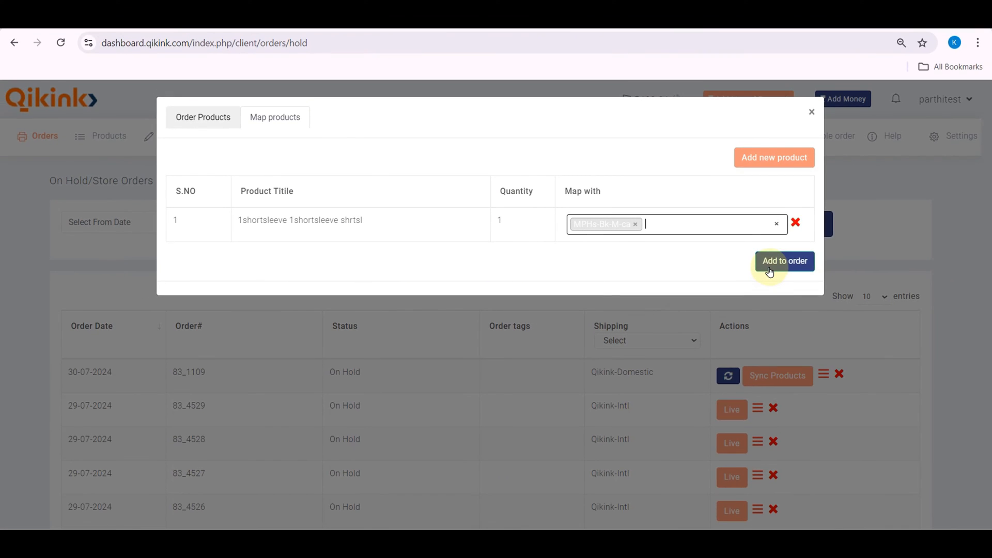
click(784, 260)
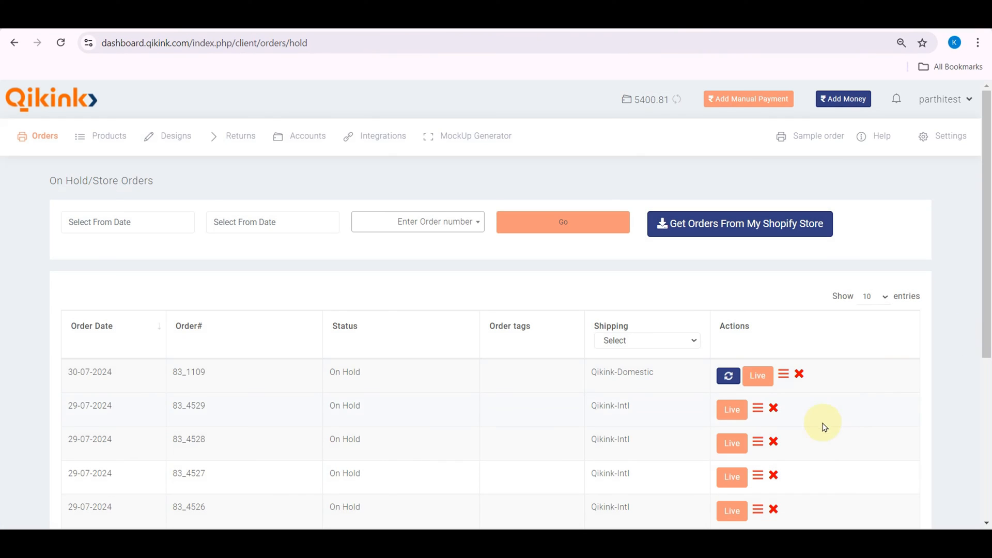